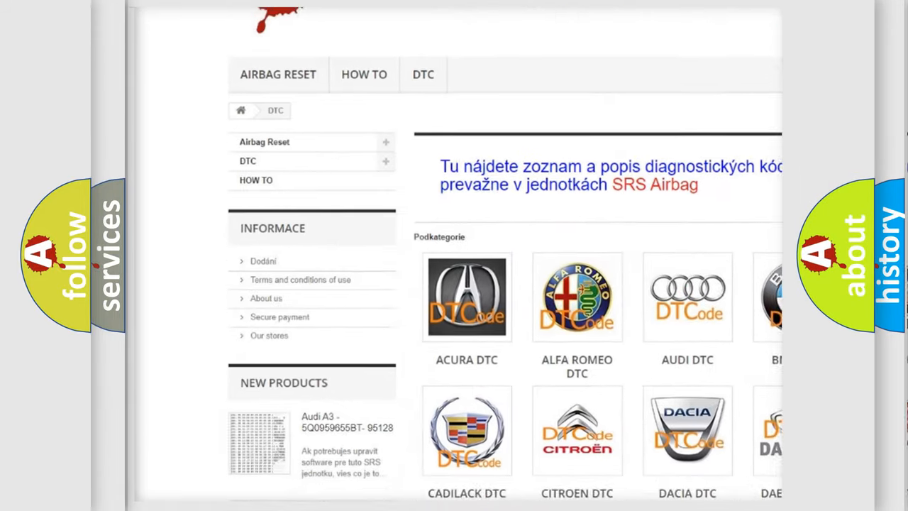
scroll("down", 3)
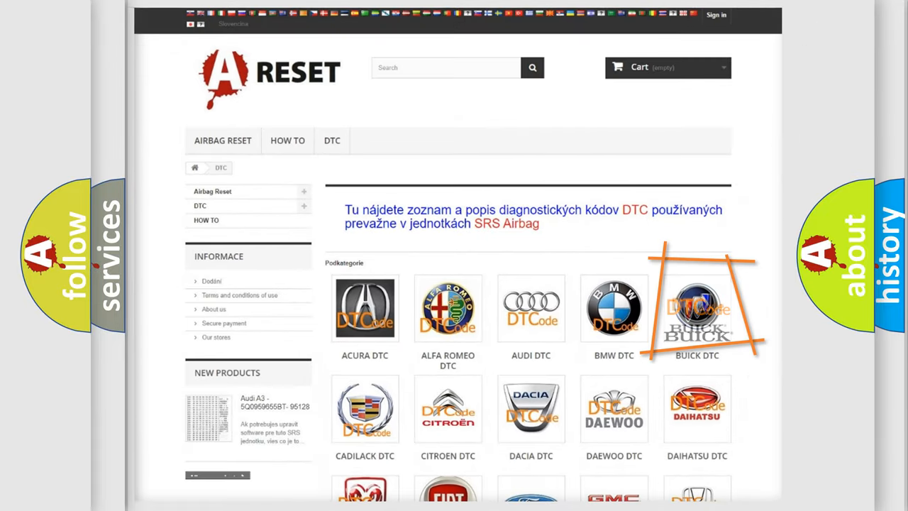
mouse_move(696, 308)
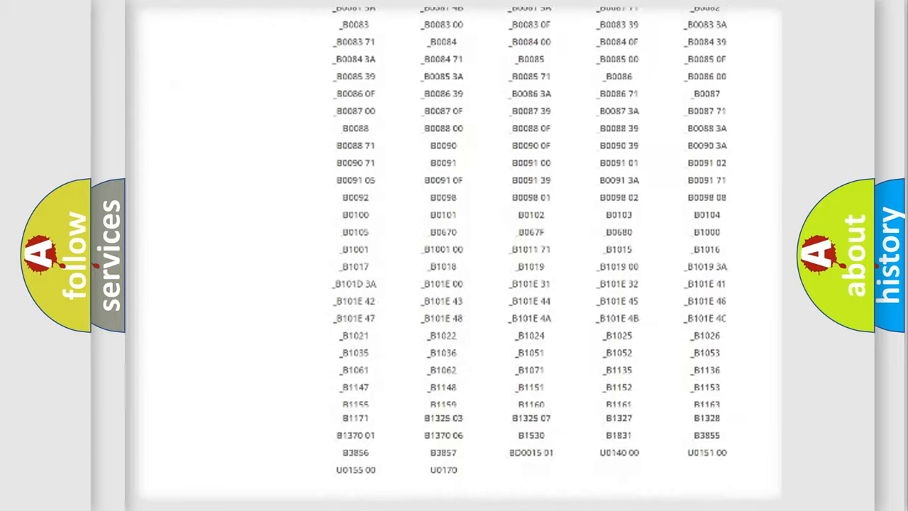
scroll("up", 3)
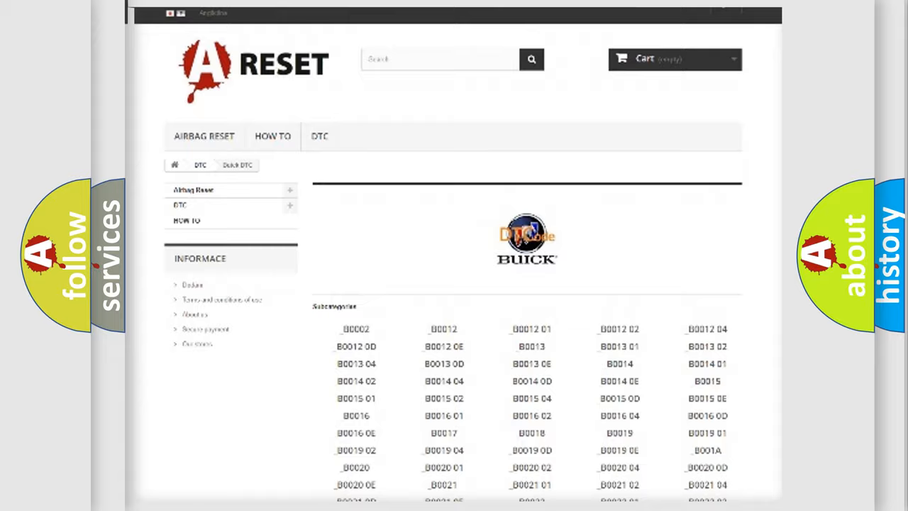